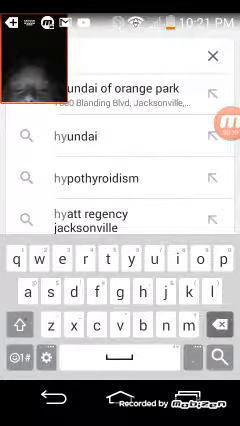
text(http)
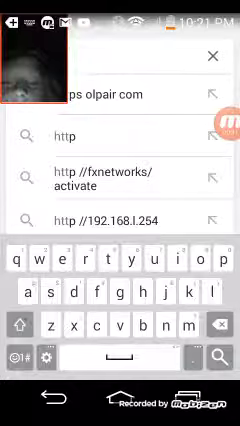
text(s://)
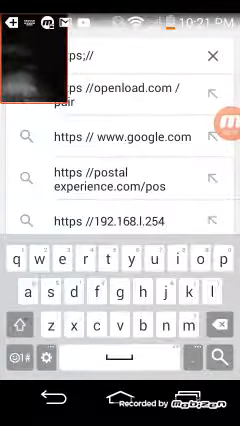
text(minecraft.net download)
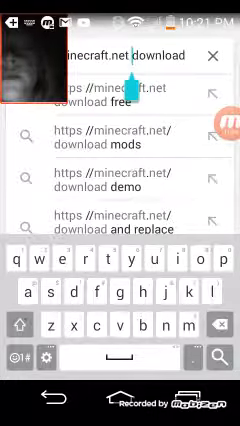
Load minecraft.net/download from the suggestion list
click(20, 355)
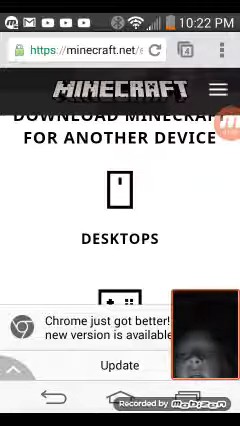
Scroll down past Desktops to the Xbox One entry and its Xbox Store link
scroll(down, 3)
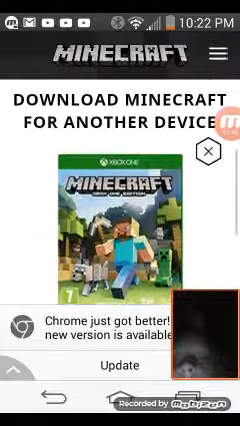
scroll(down, 3)
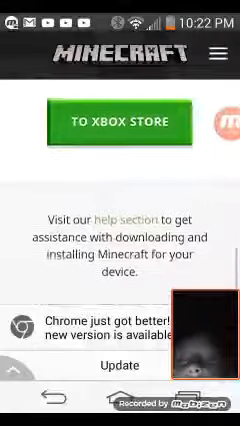